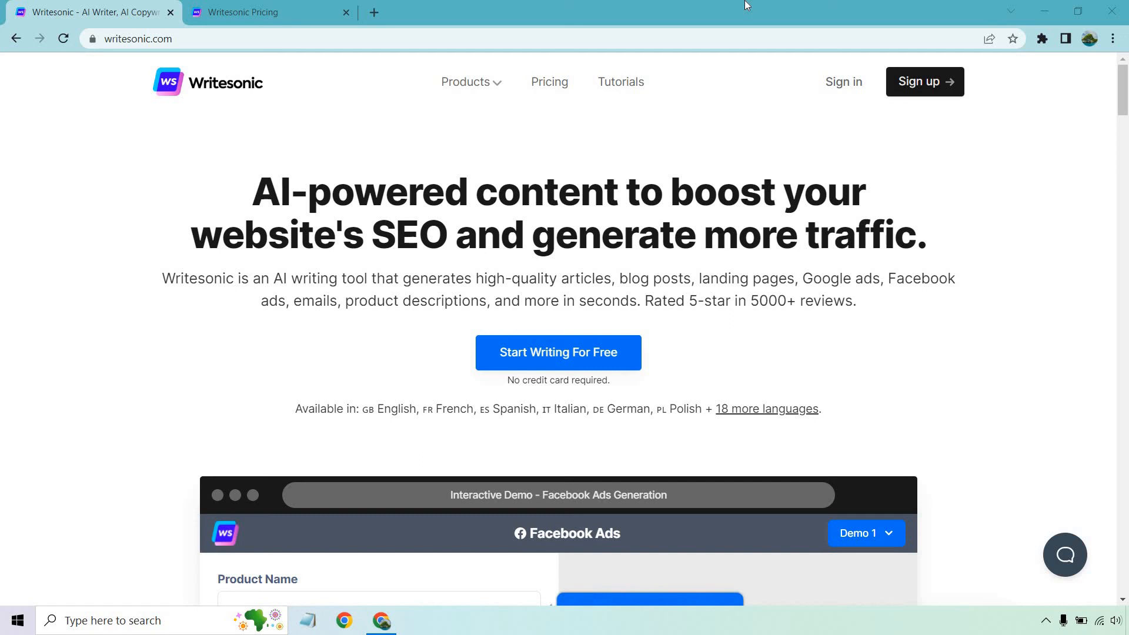
{"action": "mouse_move", "coordinate": [788, 139]}
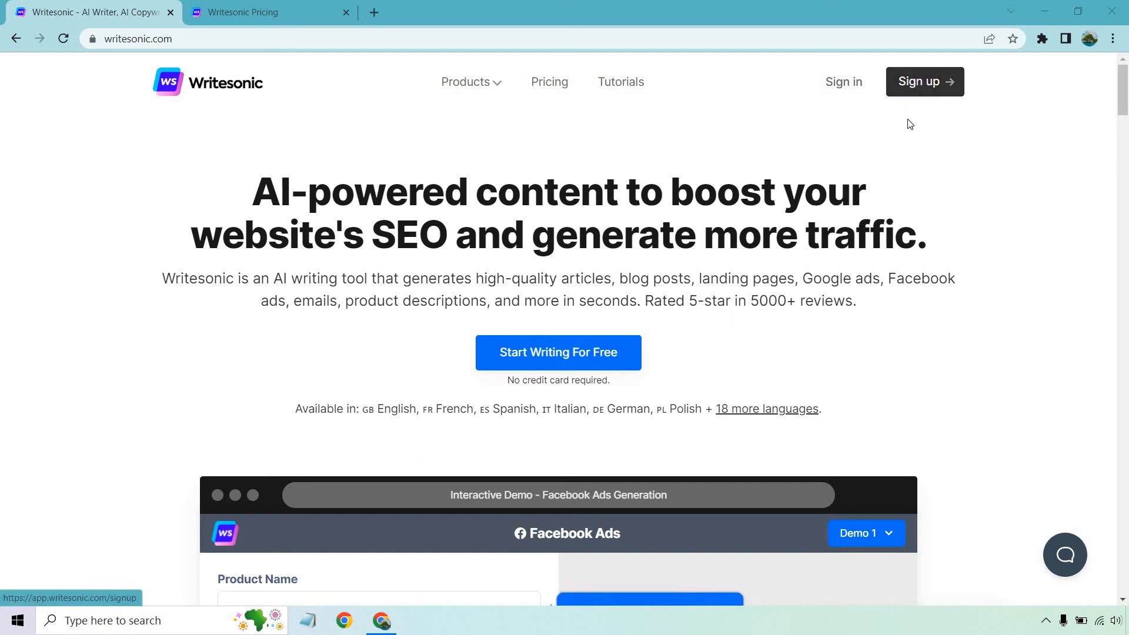
{"action": "mouse_move", "coordinate": [724, 351]}
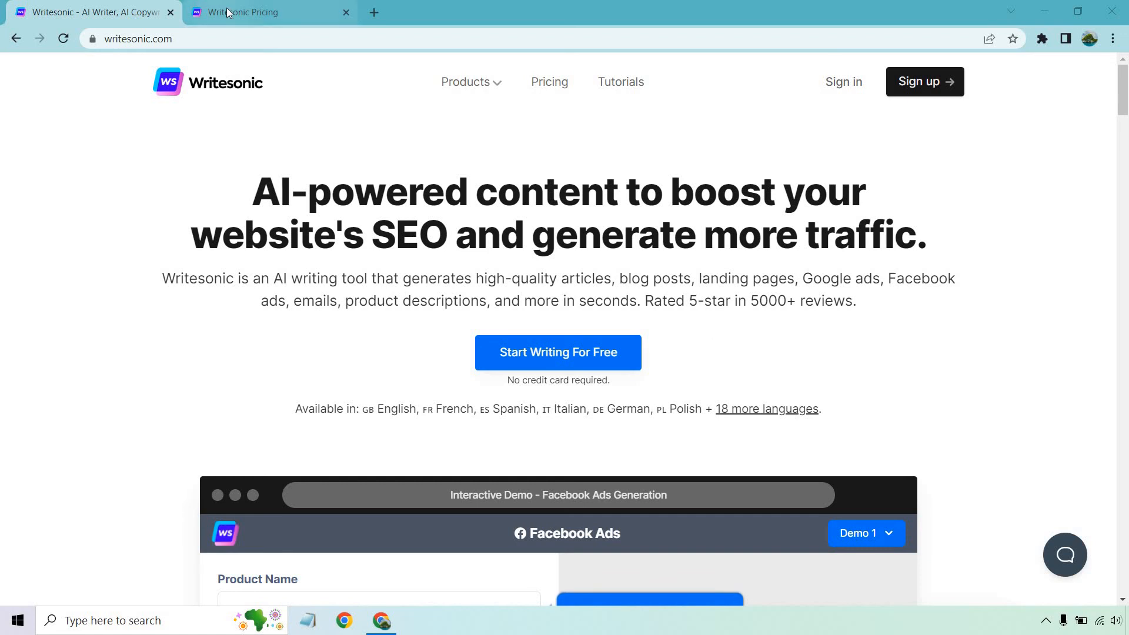
Step: Show the Writesonic pricing page with its five plans, including the 10-credit Free Trial
{"action": "left_click", "coordinate": [244, 11]}
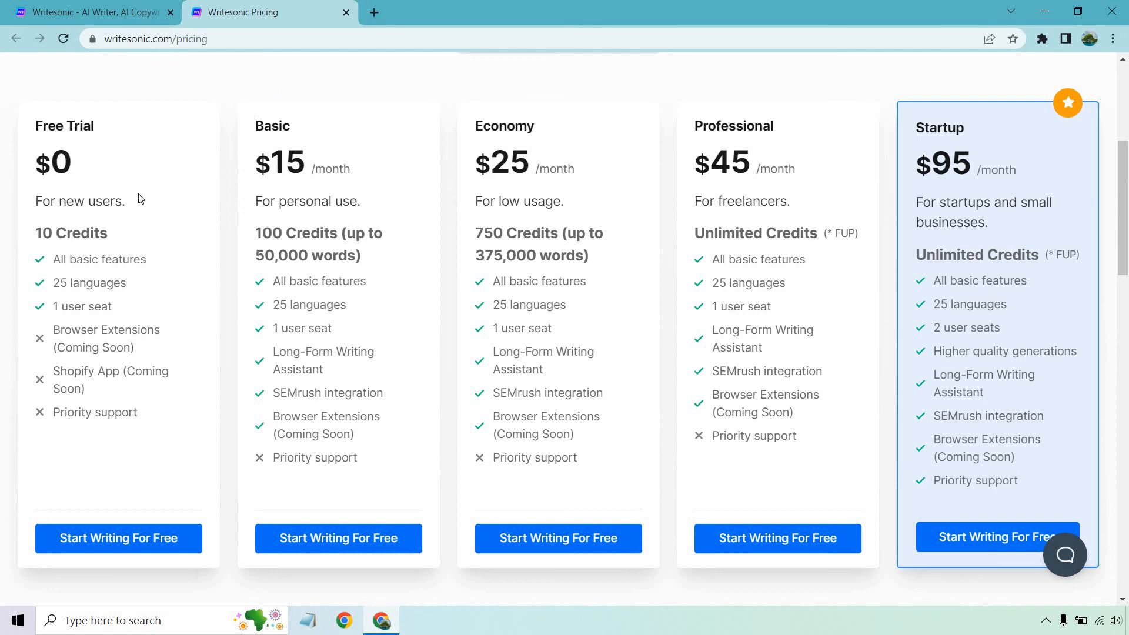
{"action": "mouse_move", "coordinate": [160, 202]}
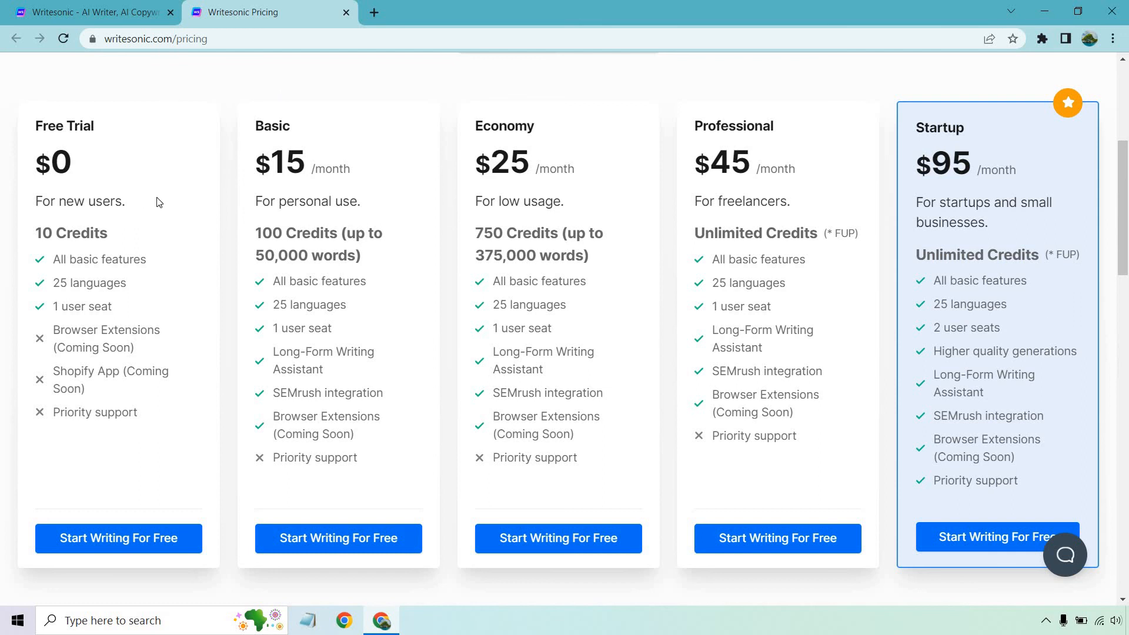
{"action": "mouse_move", "coordinate": [166, 291]}
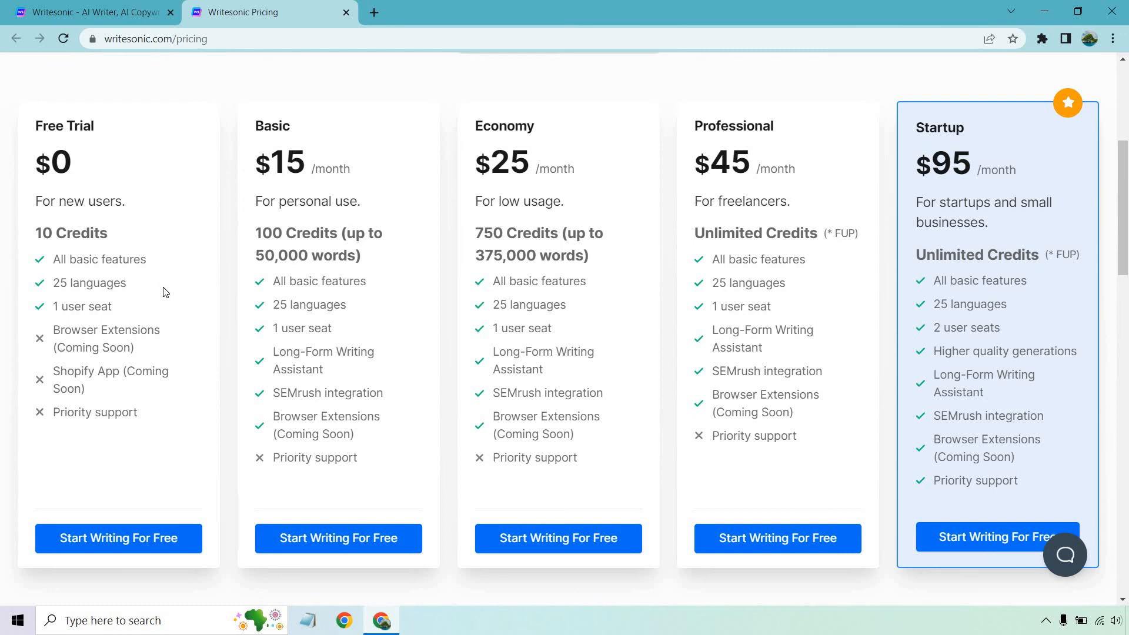
{"action": "mouse_move", "coordinate": [158, 238]}
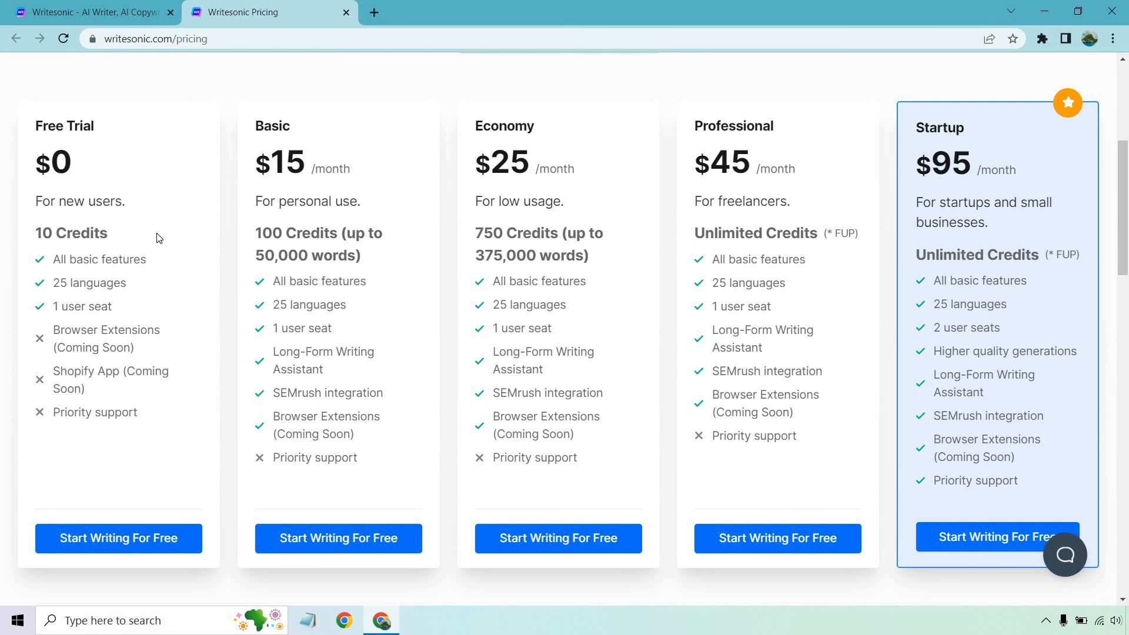
Step: Scroll to the Questions & Answers section with free-trial and credit answers expanded
{"action": "scroll", "scroll_direction": "down", "scroll_amount": 3}
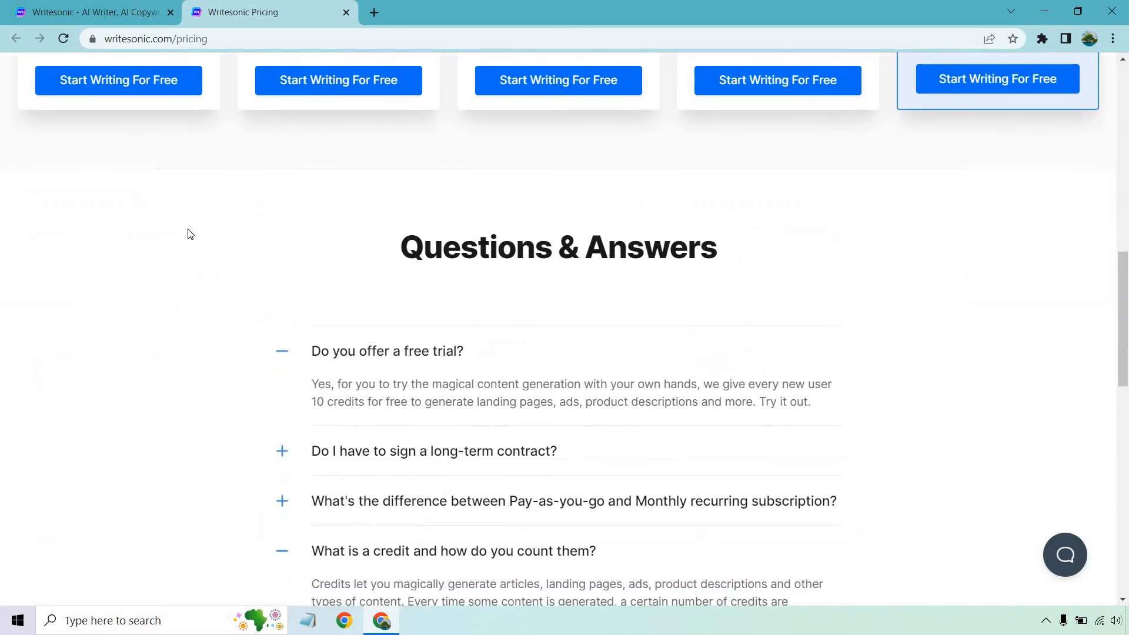
{"action": "scroll", "scroll_direction": "down", "scroll_amount": 3}
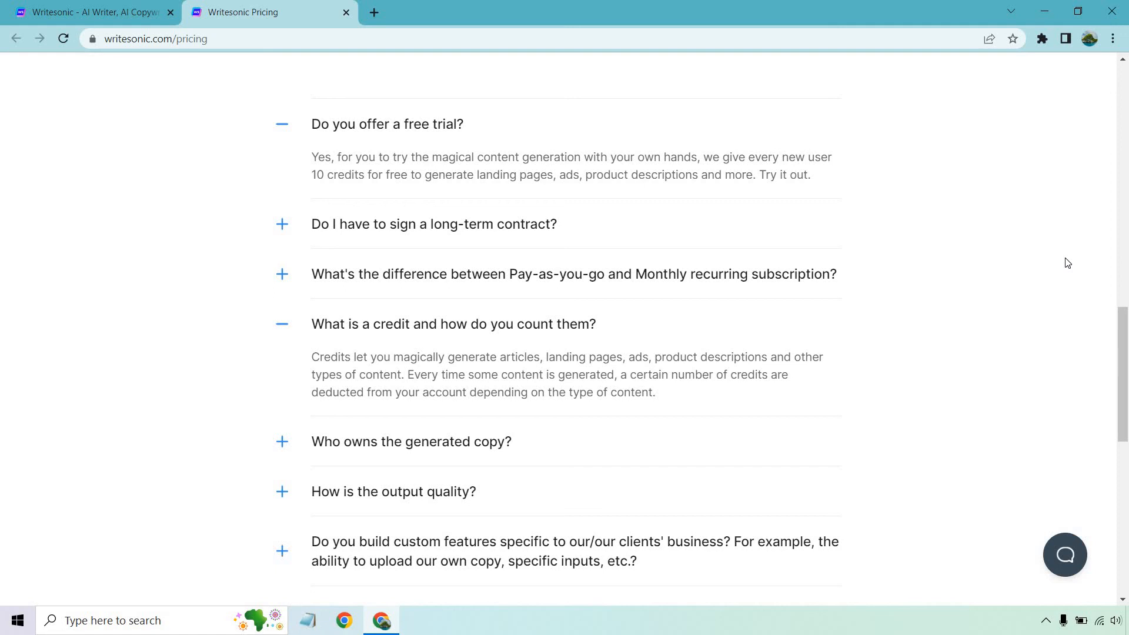
{"action": "mouse_move", "coordinate": [689, 353]}
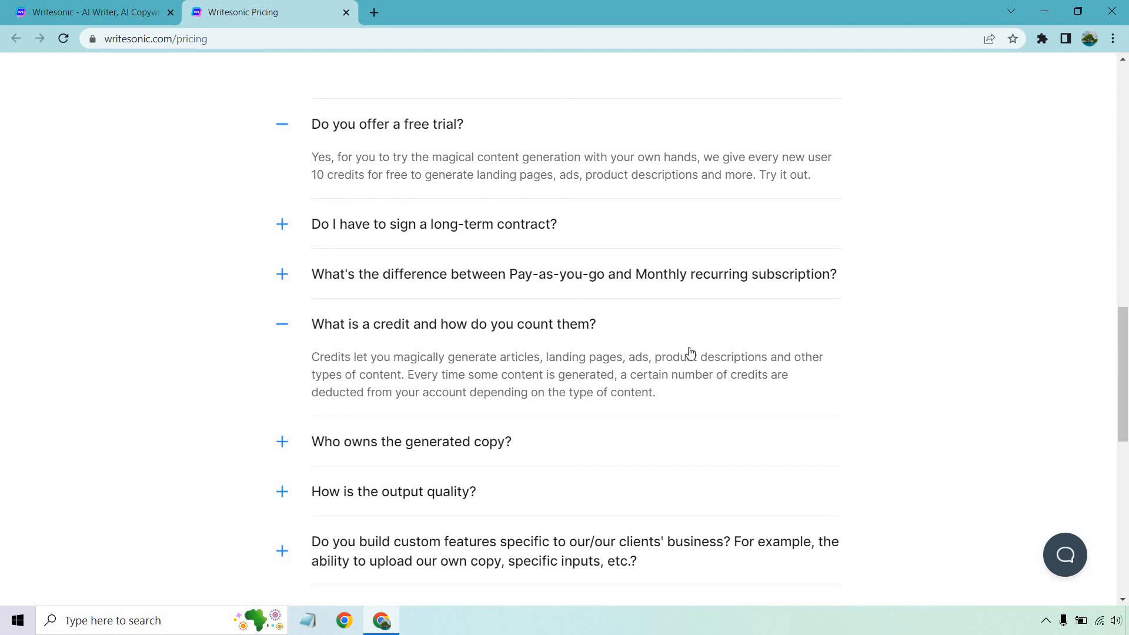
{"action": "mouse_move", "coordinate": [892, 385]}
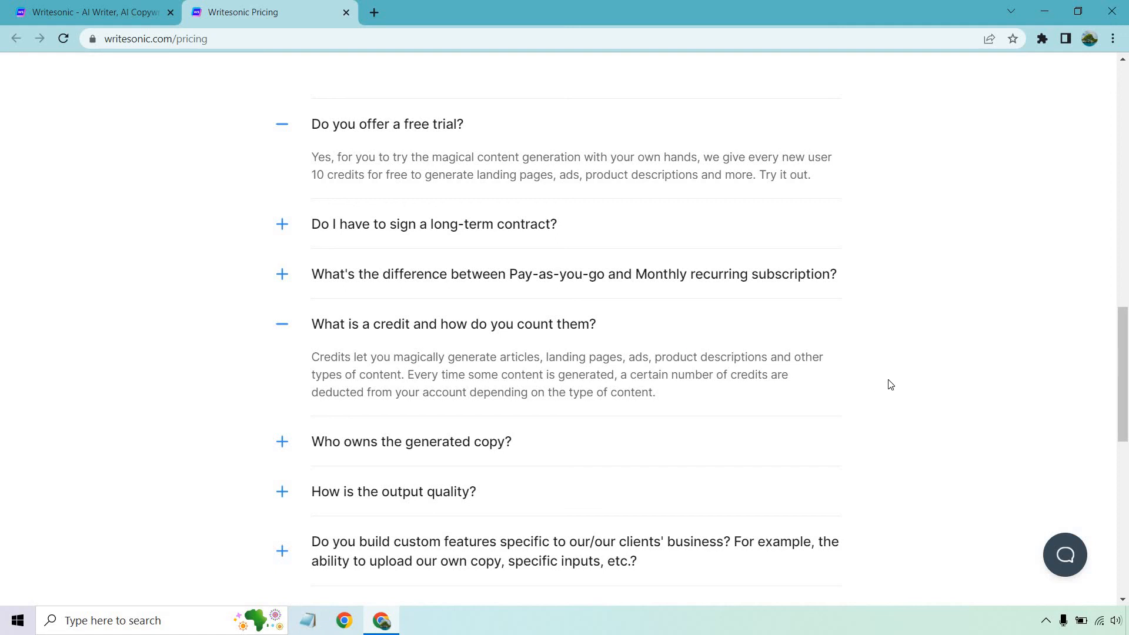